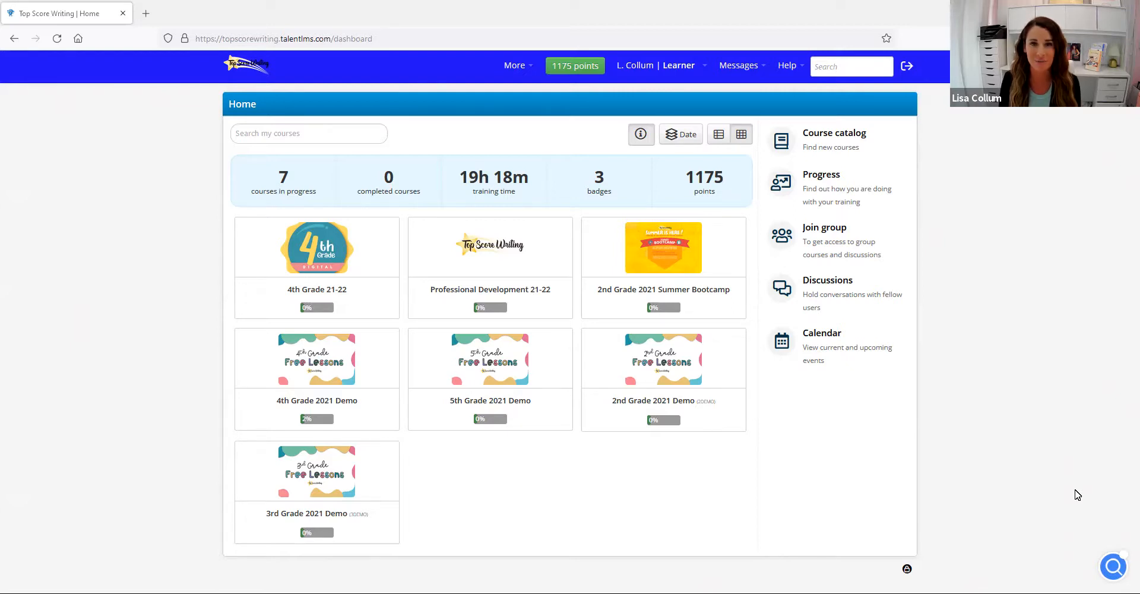
pyautogui.moveTo(210, 294)
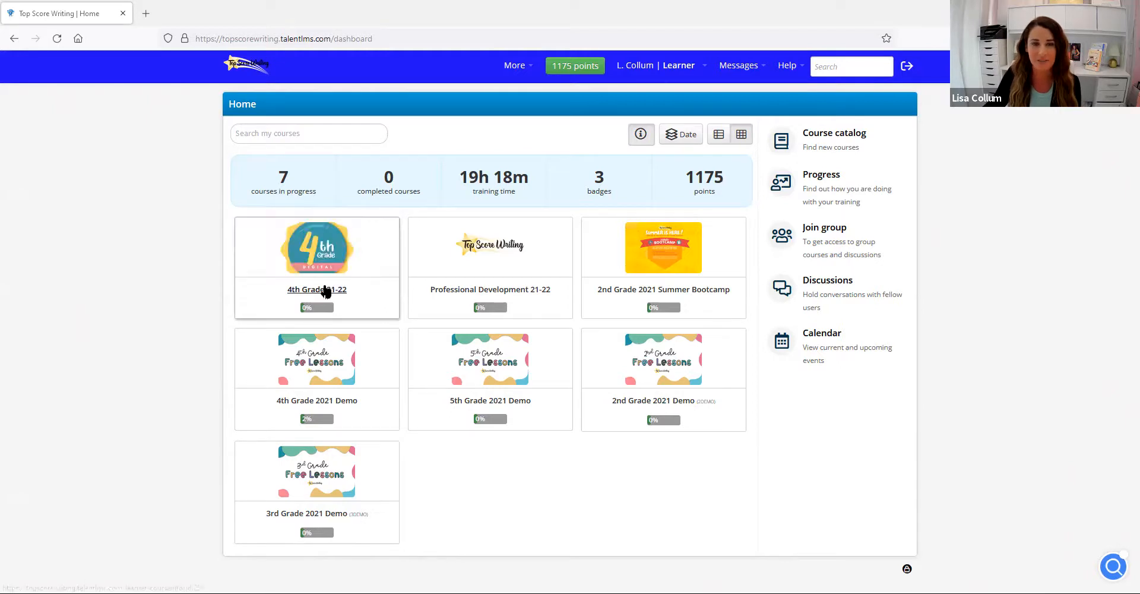
# Step: Enter the 4th Grade 21-22 course and bring its Content list of Lessons 1-3 into view
pyautogui.click(316, 288)
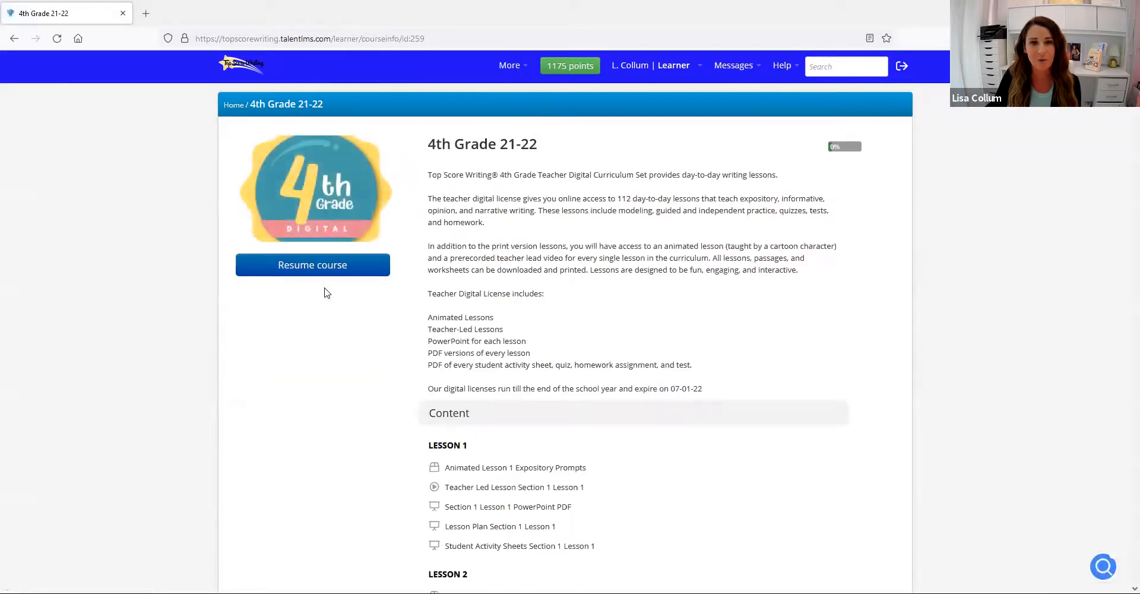
pyautogui.scroll(-3)
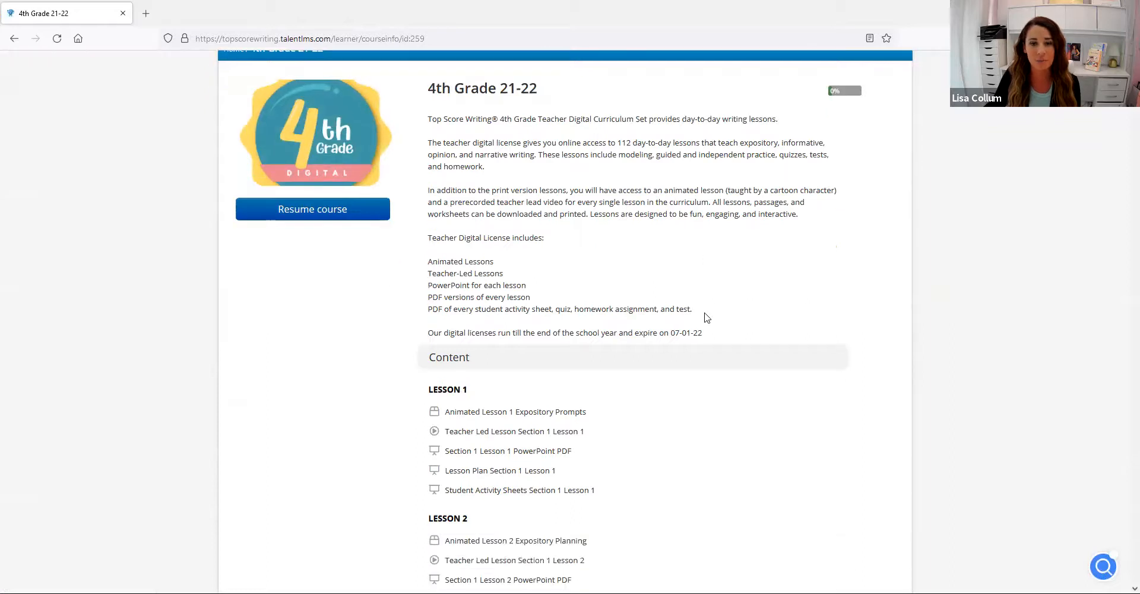
pyautogui.scroll(-3)
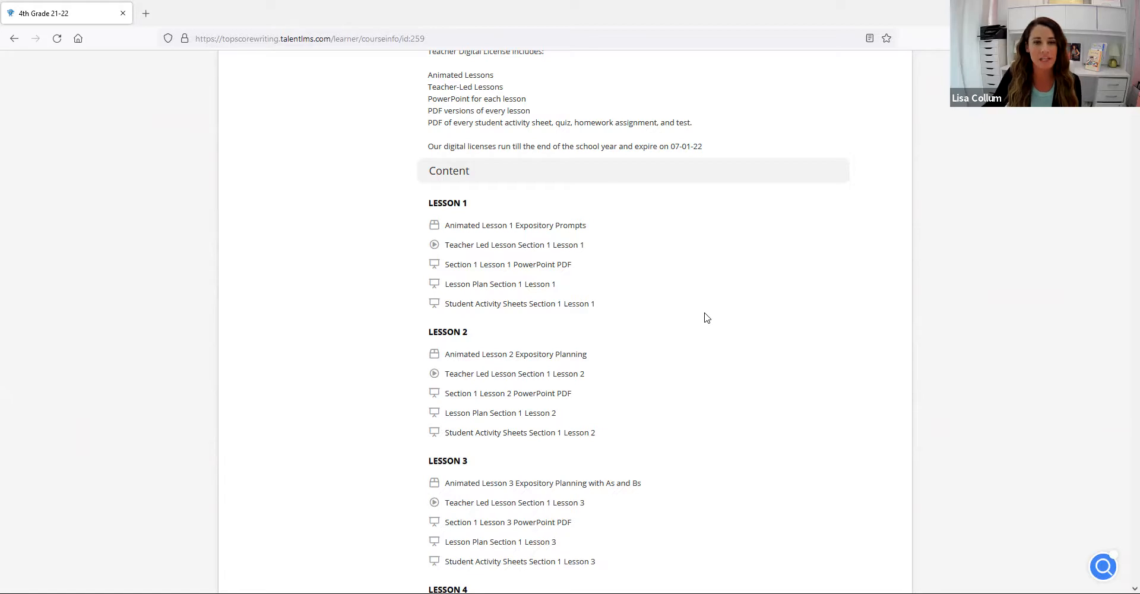
pyautogui.click(514, 224)
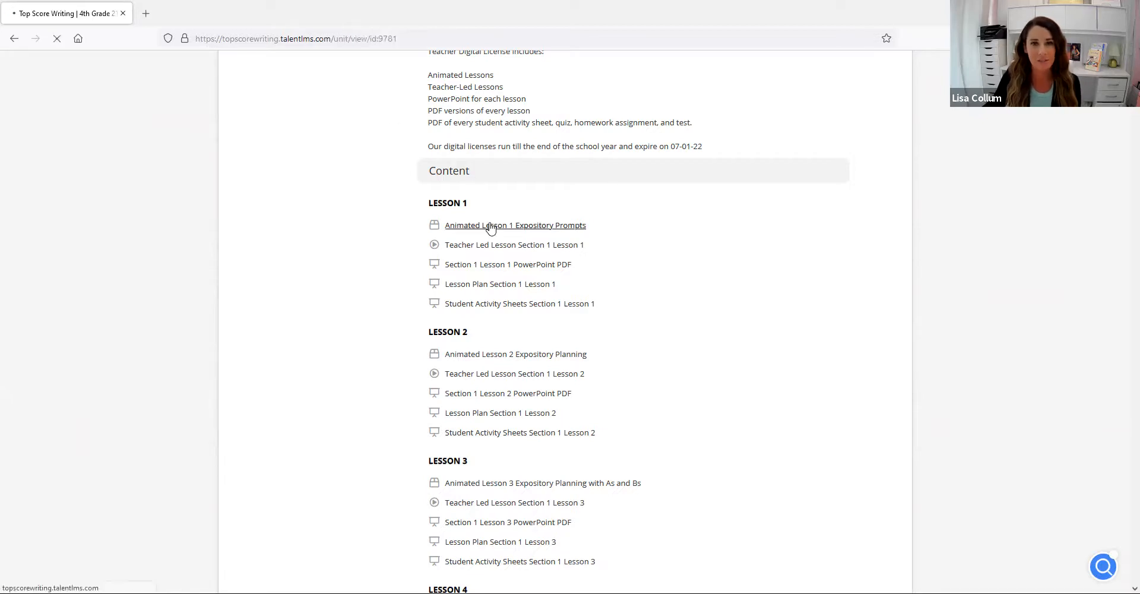
pyautogui.click(514, 224)
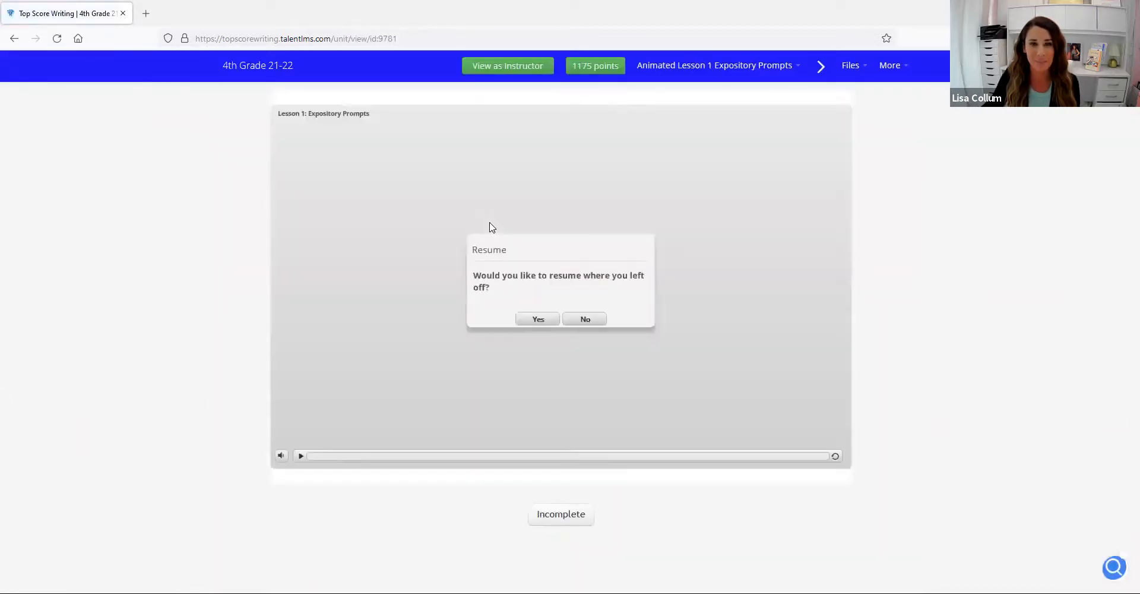
pyautogui.click(538, 320)
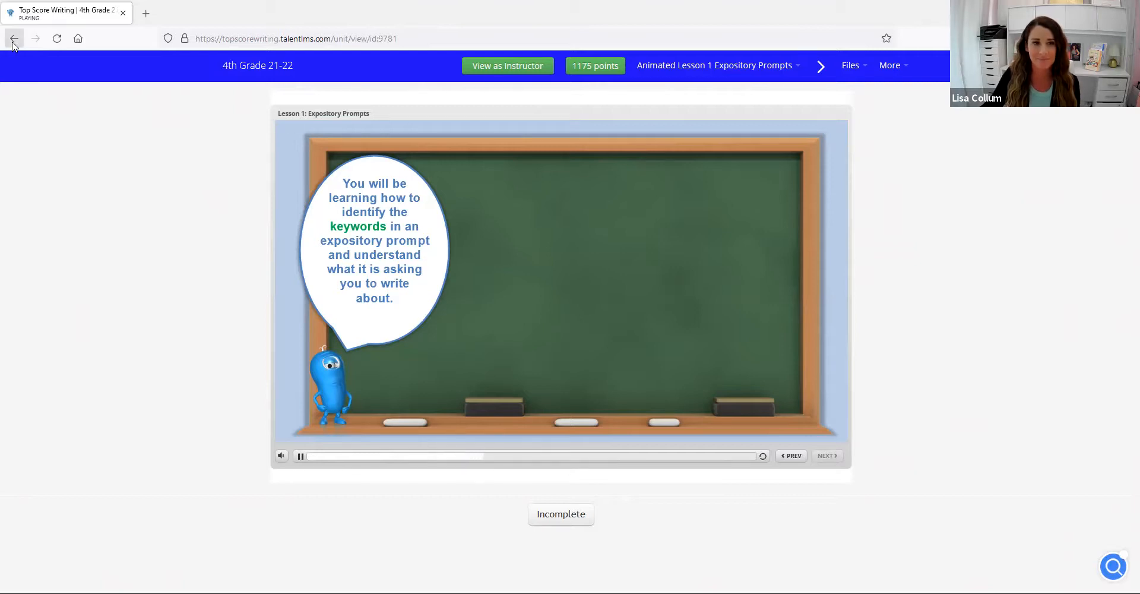
pyautogui.click(13, 38)
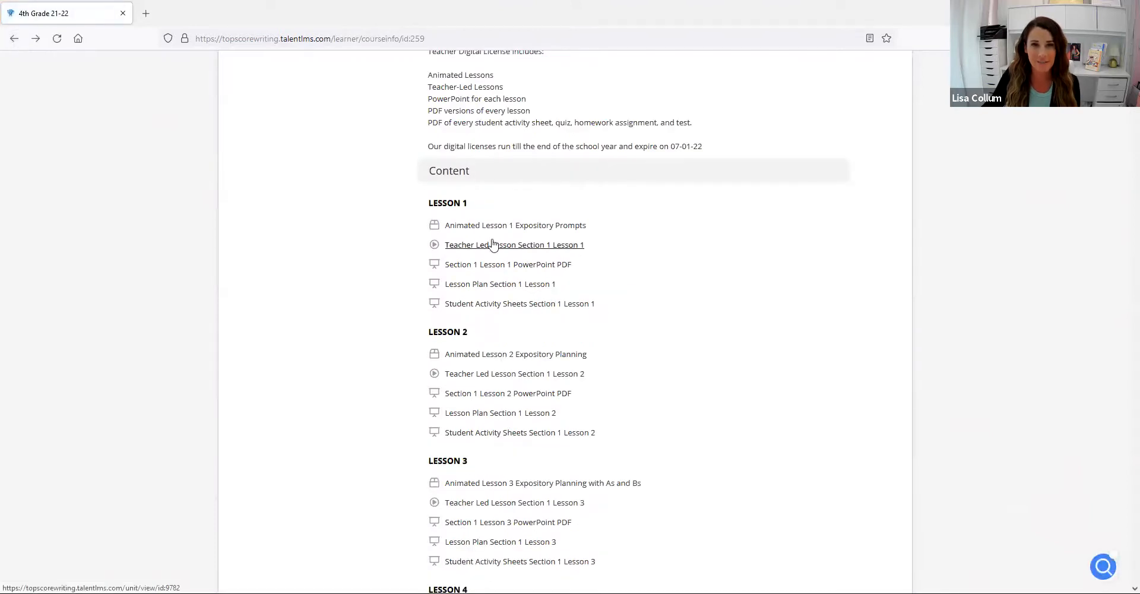
pyautogui.click(514, 245)
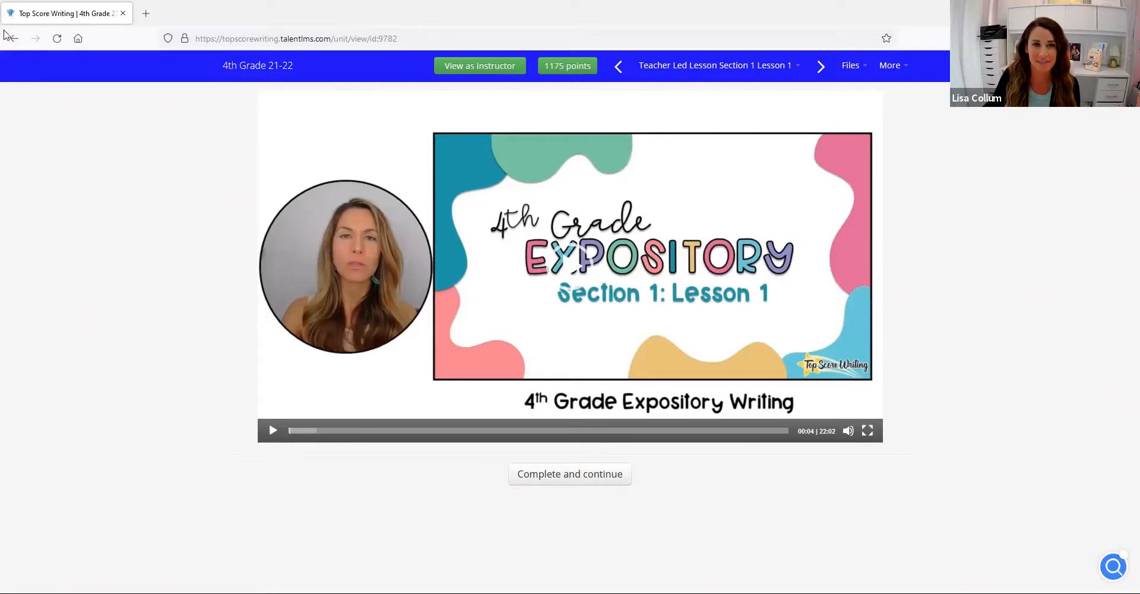
pyautogui.click(10, 39)
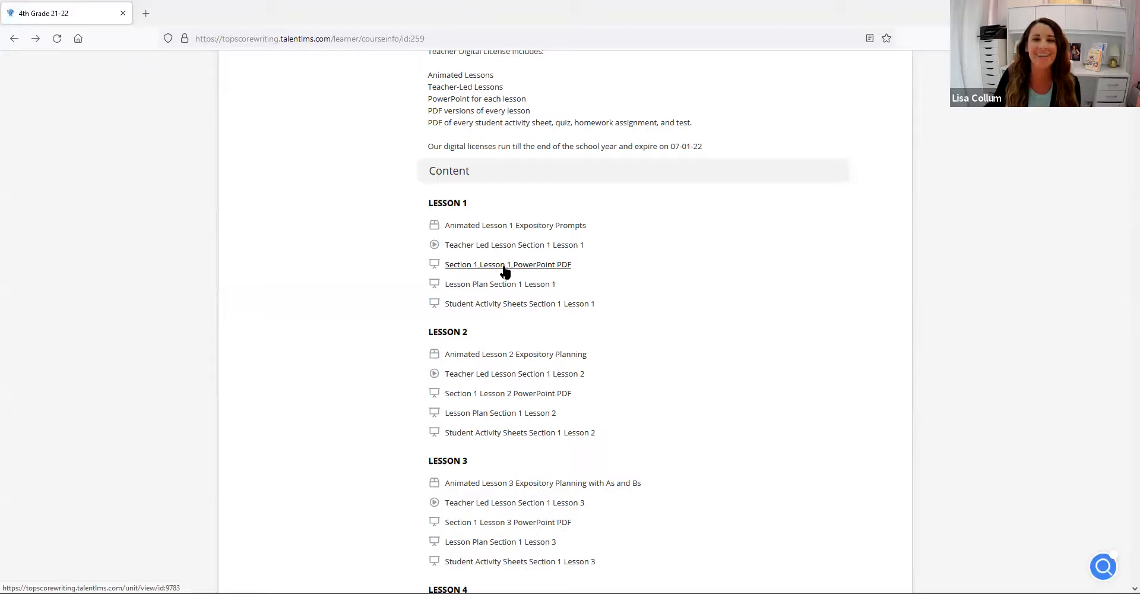
pyautogui.click(507, 264)
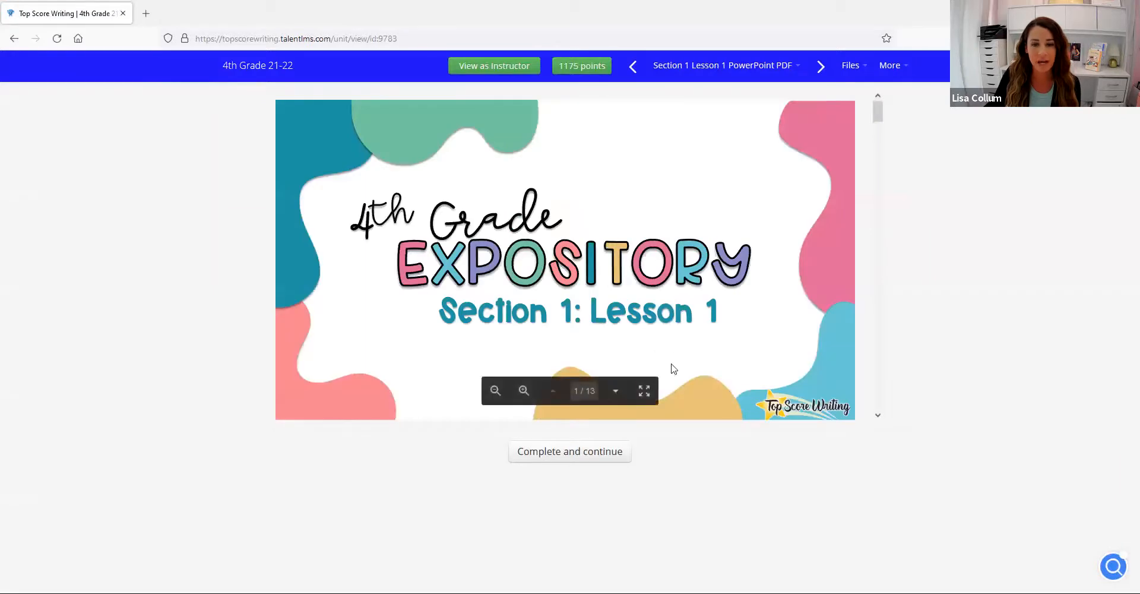
pyautogui.click(615, 390)
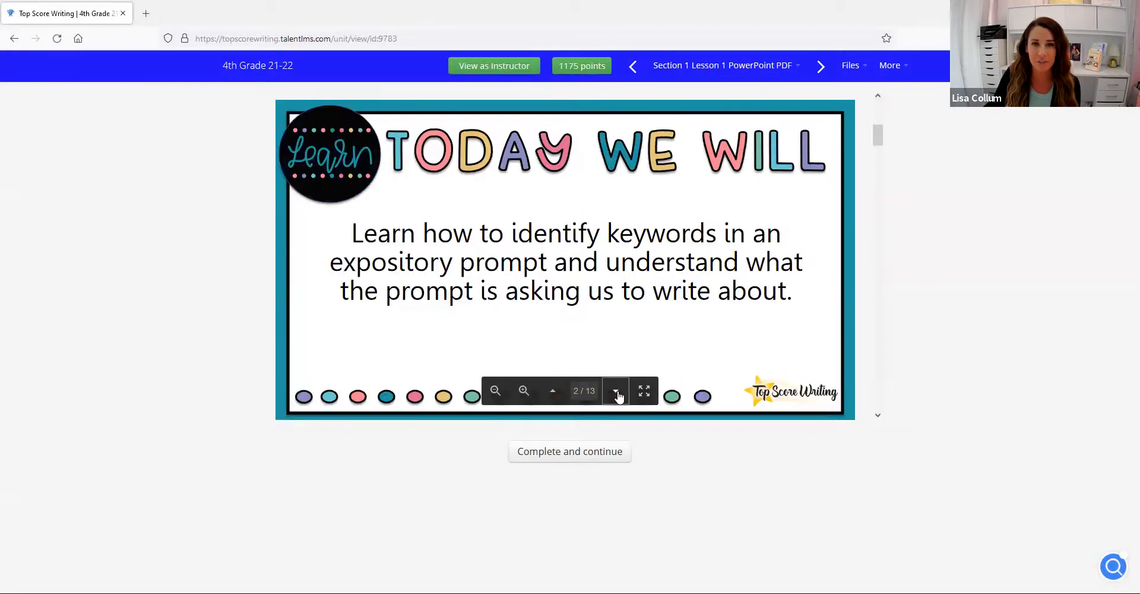
pyautogui.click(615, 391)
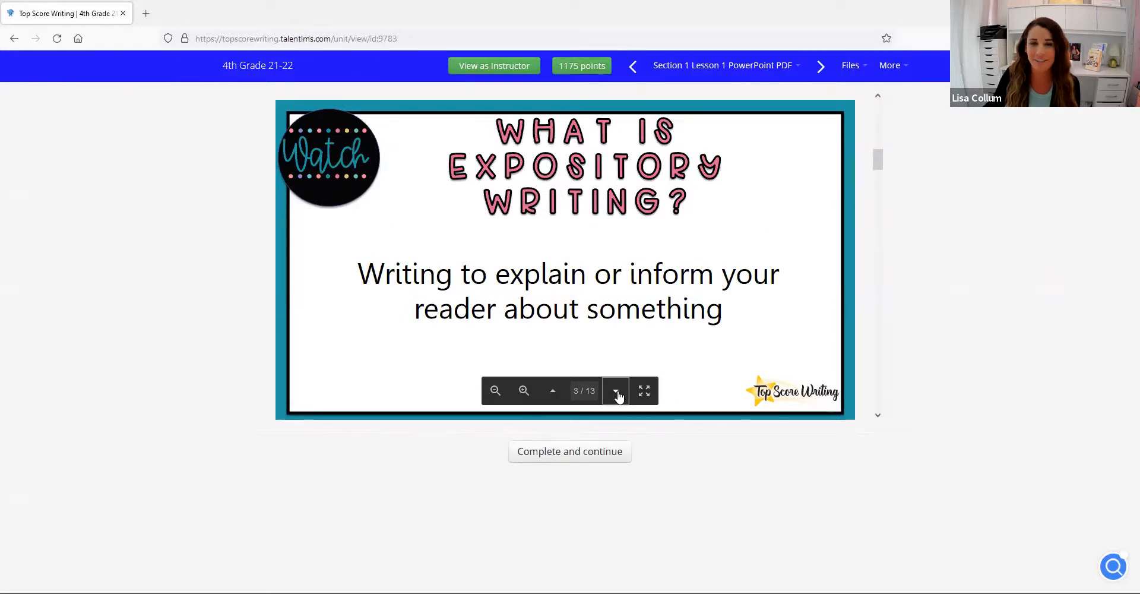
pyautogui.click(614, 391)
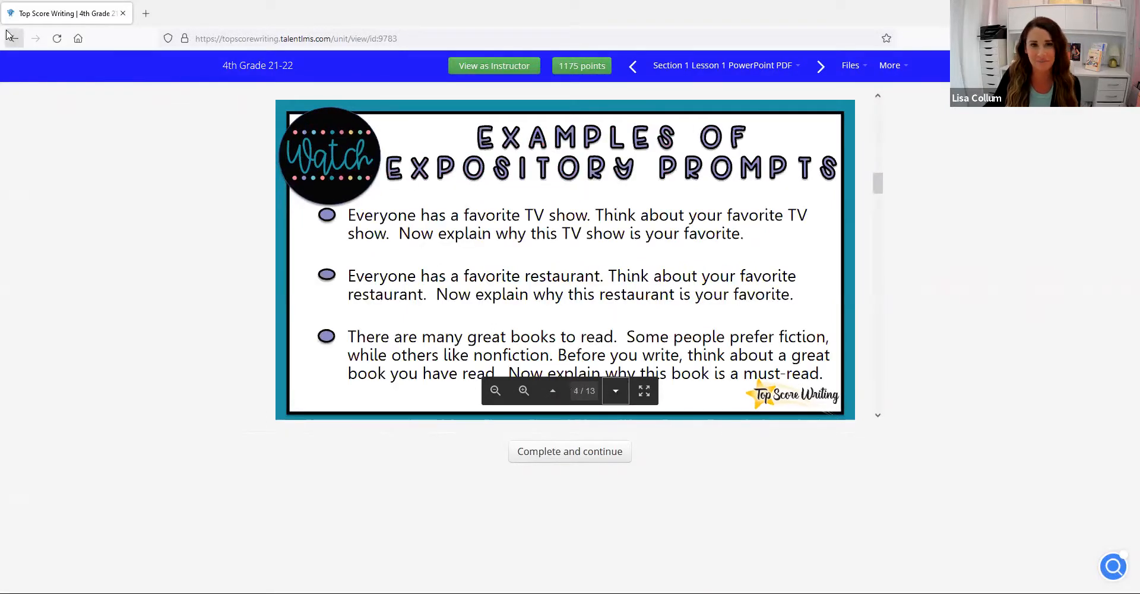
pyautogui.click(11, 38)
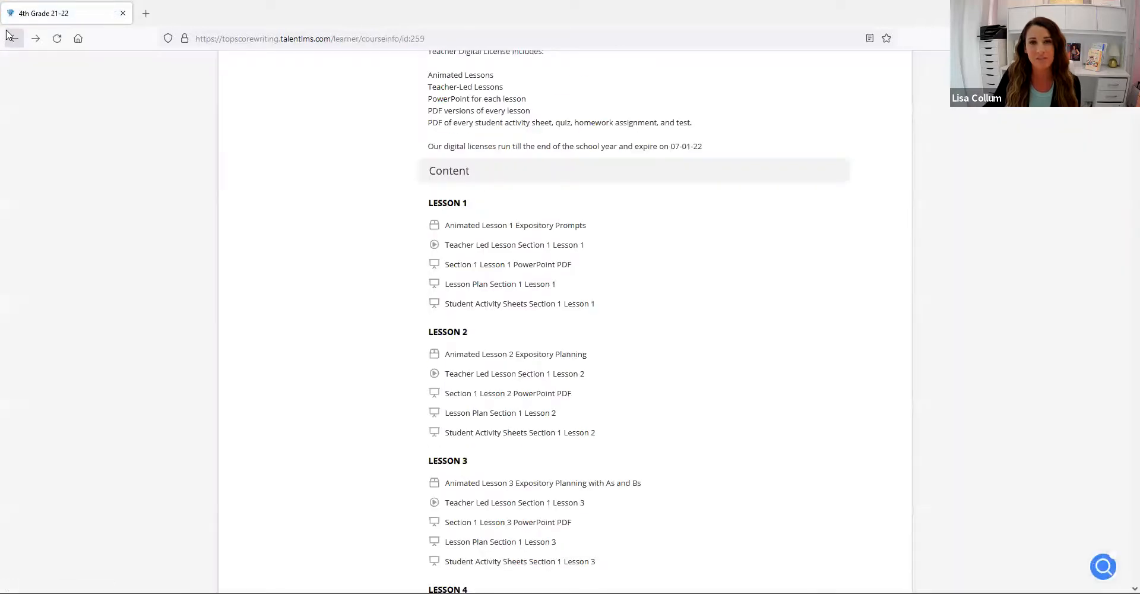
pyautogui.click(500, 283)
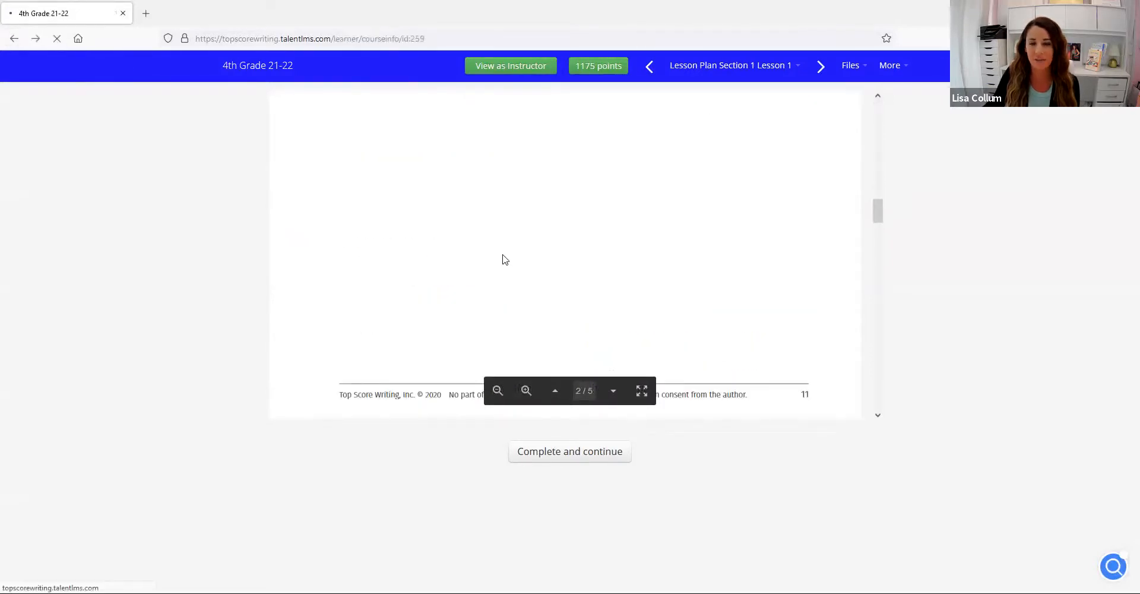
pyautogui.click(821, 66)
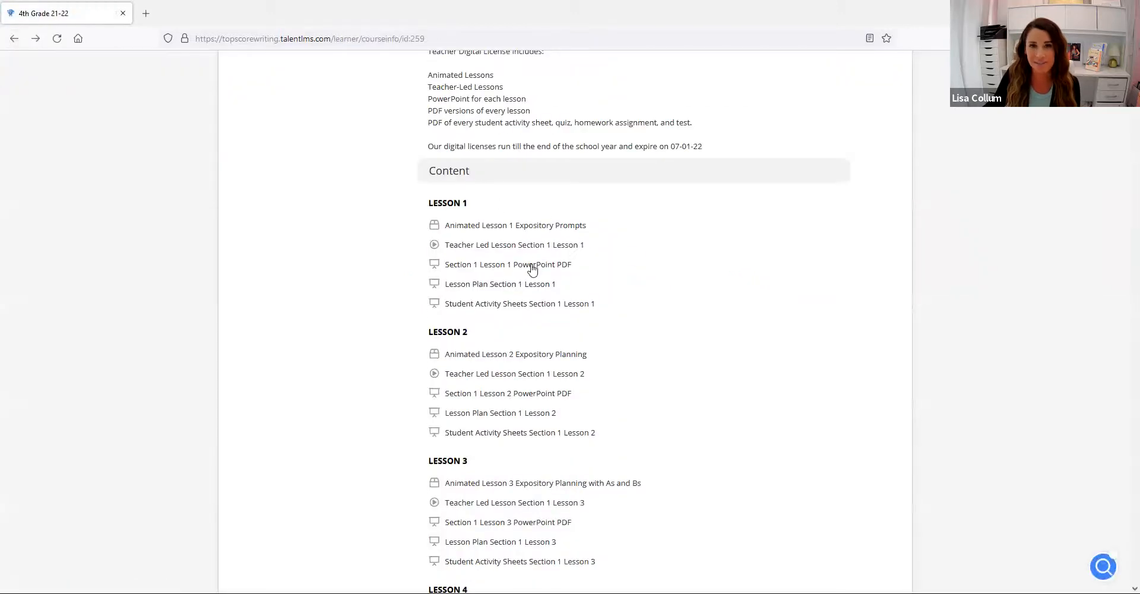
pyautogui.moveTo(549, 239)
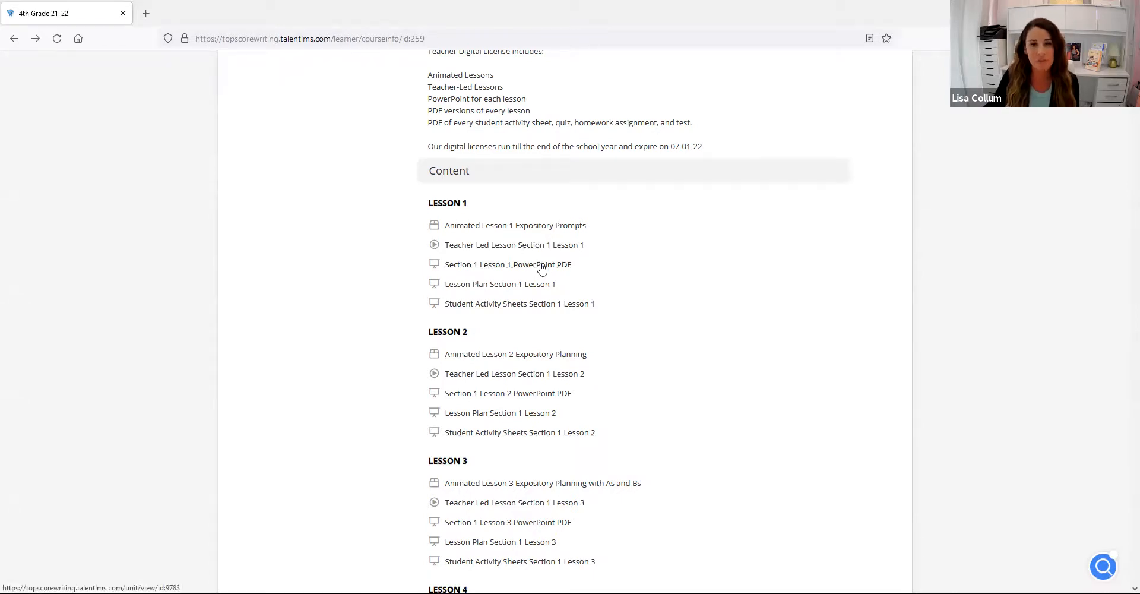
pyautogui.moveTo(797, 388)
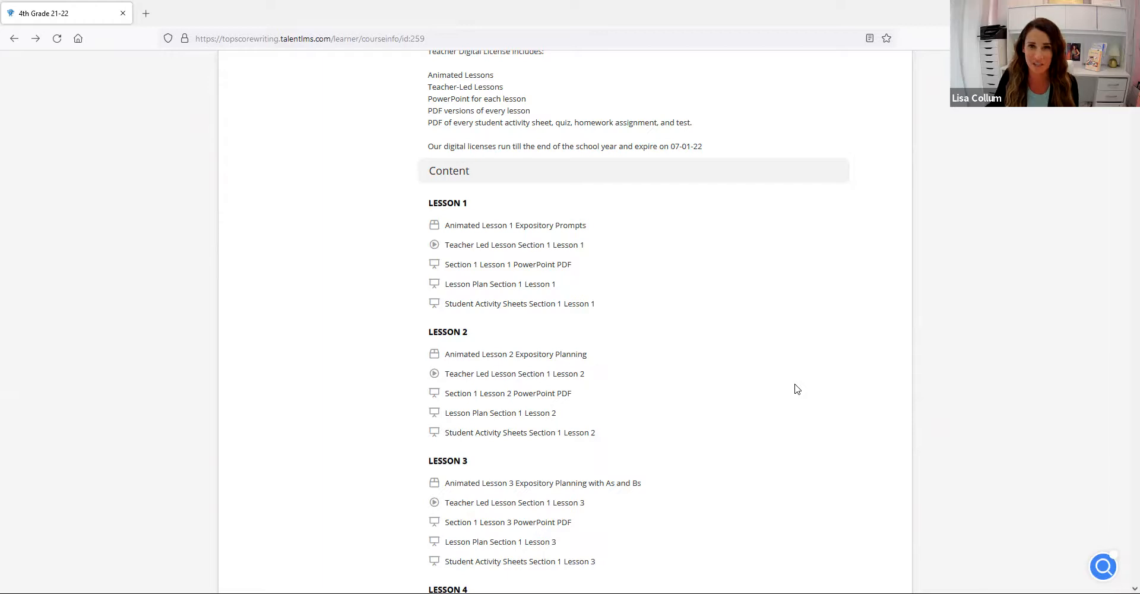
# Step: Reach the Files section and start opening Student Packet Grade 4 S1 Lesson 1 2020.pdf
pyautogui.scroll(-3)
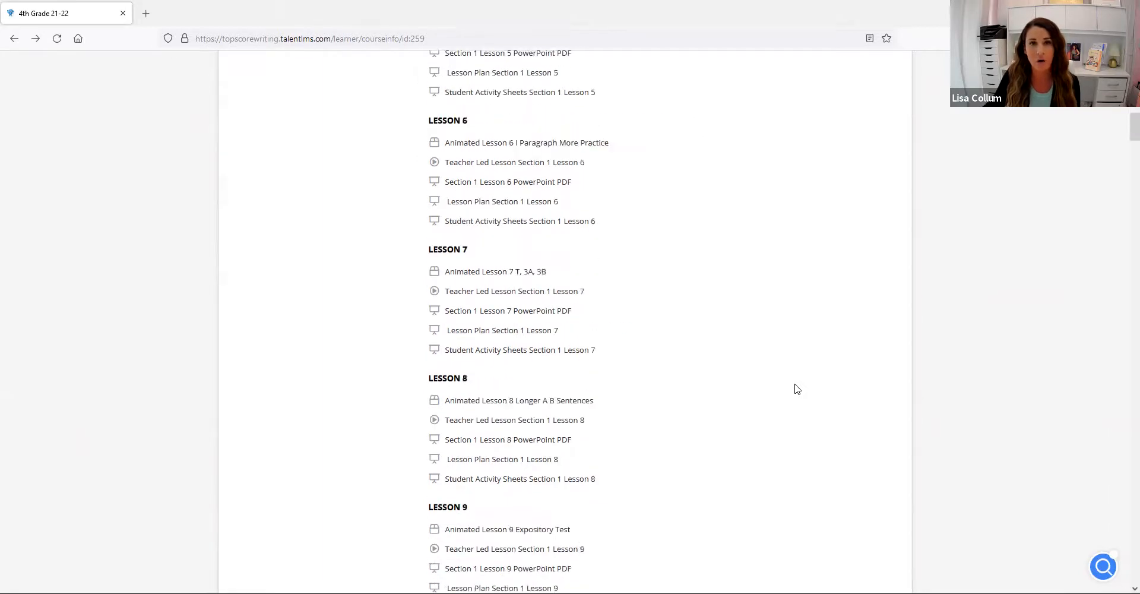
pyautogui.scroll(-3)
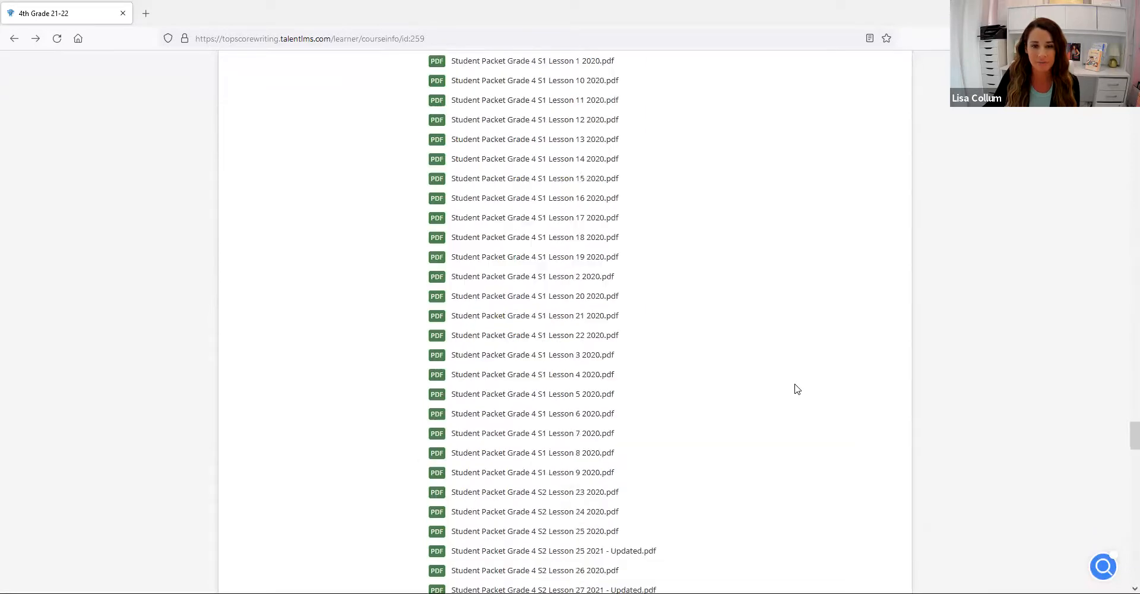
pyautogui.scroll(3)
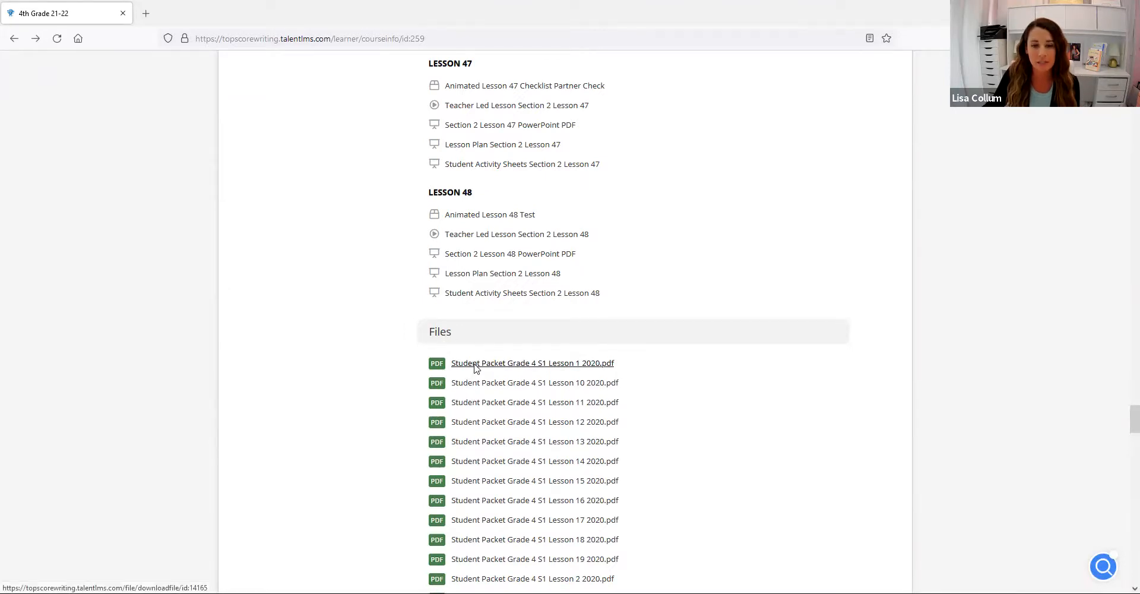
pyautogui.click(532, 362)
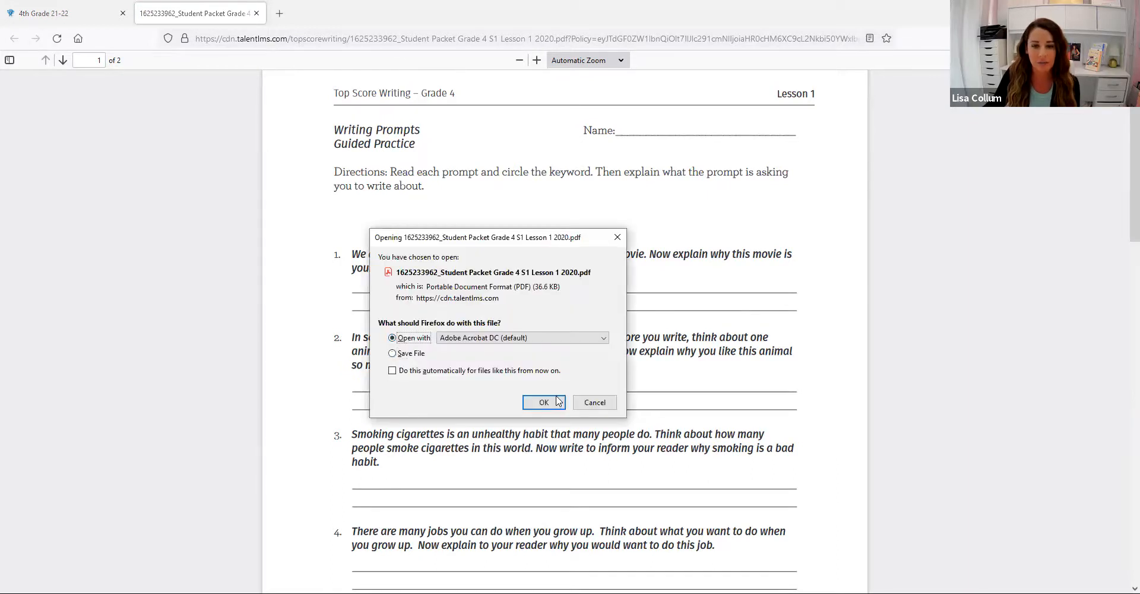
# Step: Confirm opening the Lesson 1 student packet with Adobe Acrobat DC
pyautogui.click(543, 401)
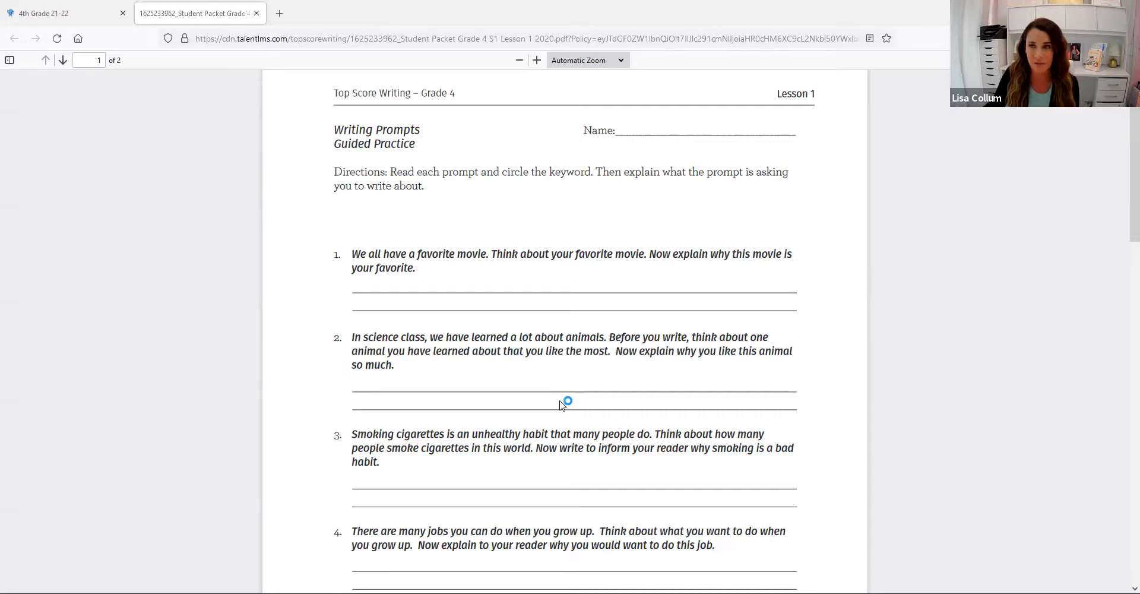
pyautogui.moveTo(261, 25)
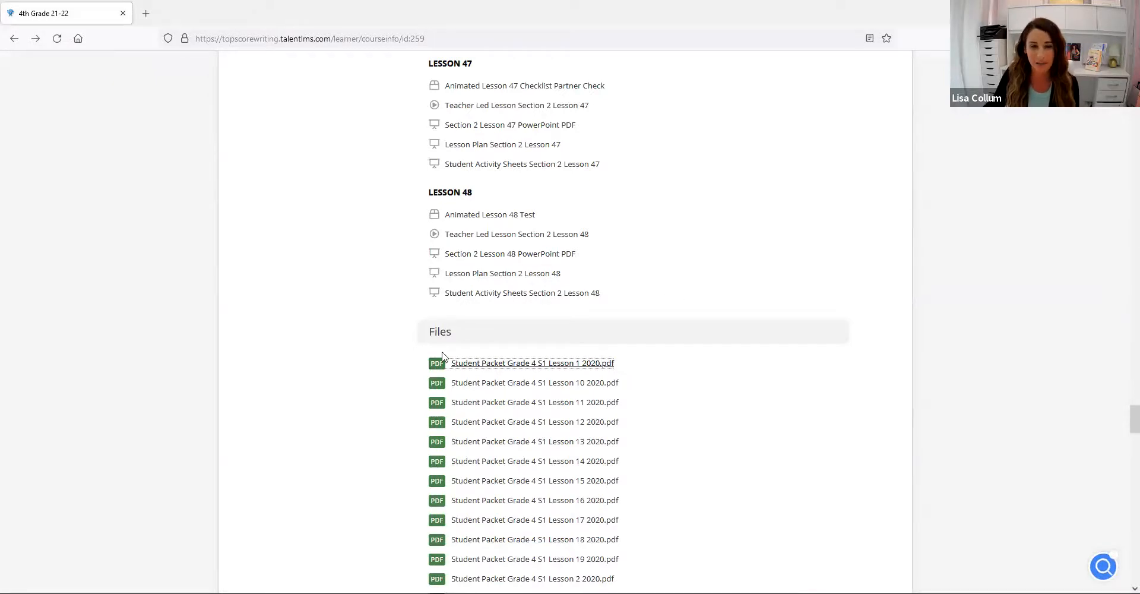
pyautogui.moveTo(535, 317)
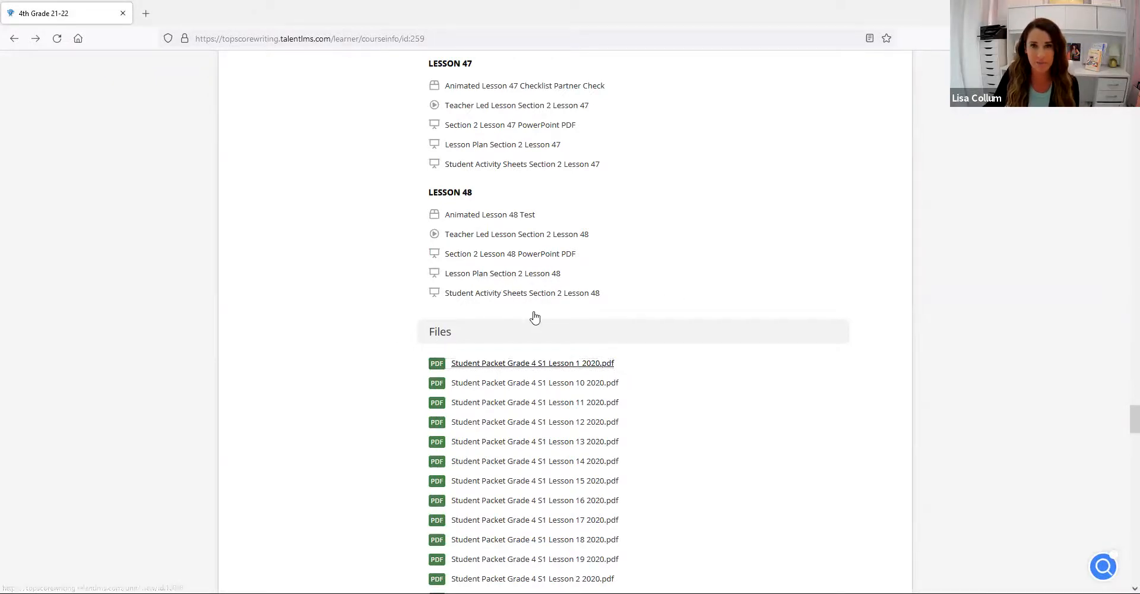
# Step: Browse further down the Files list and return to the course page after the Lesson 3 PDF opens
pyautogui.scroll(-3)
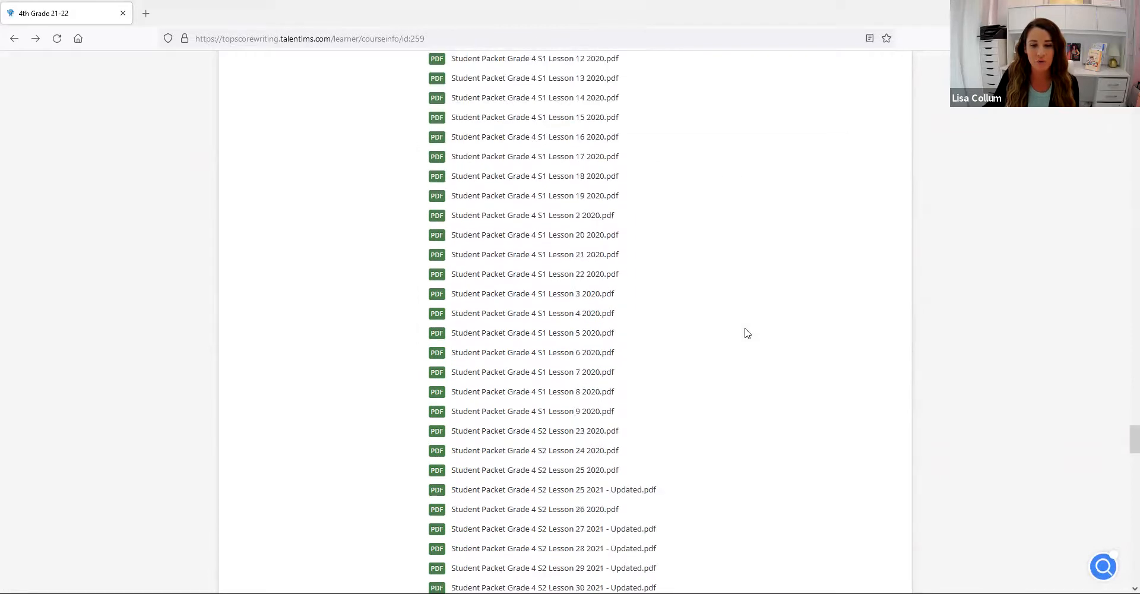
pyautogui.scroll(-3)
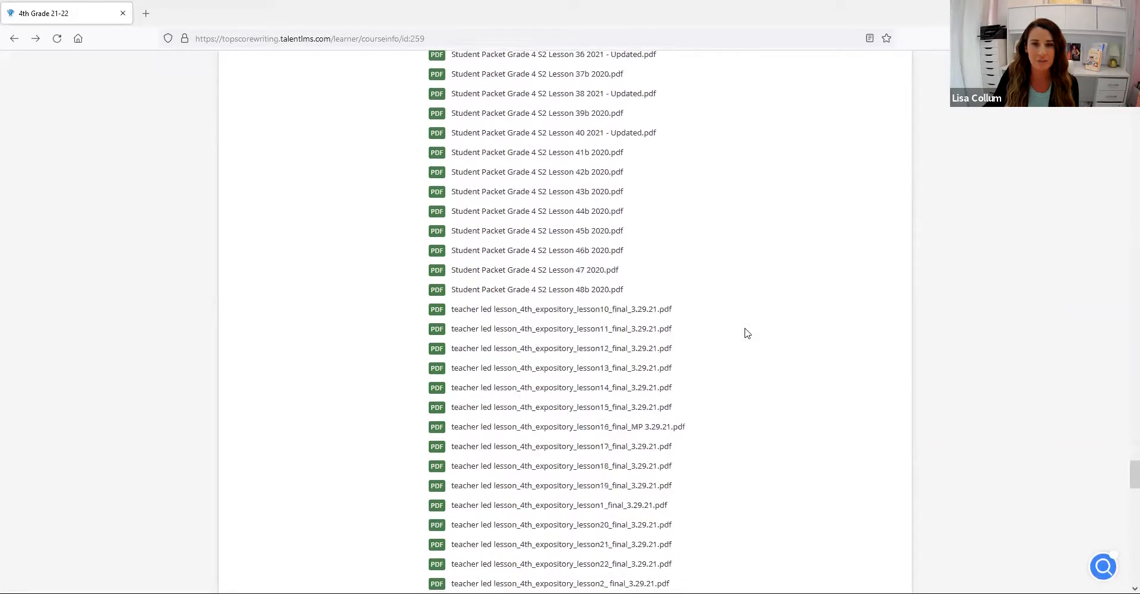
pyautogui.scroll(-3)
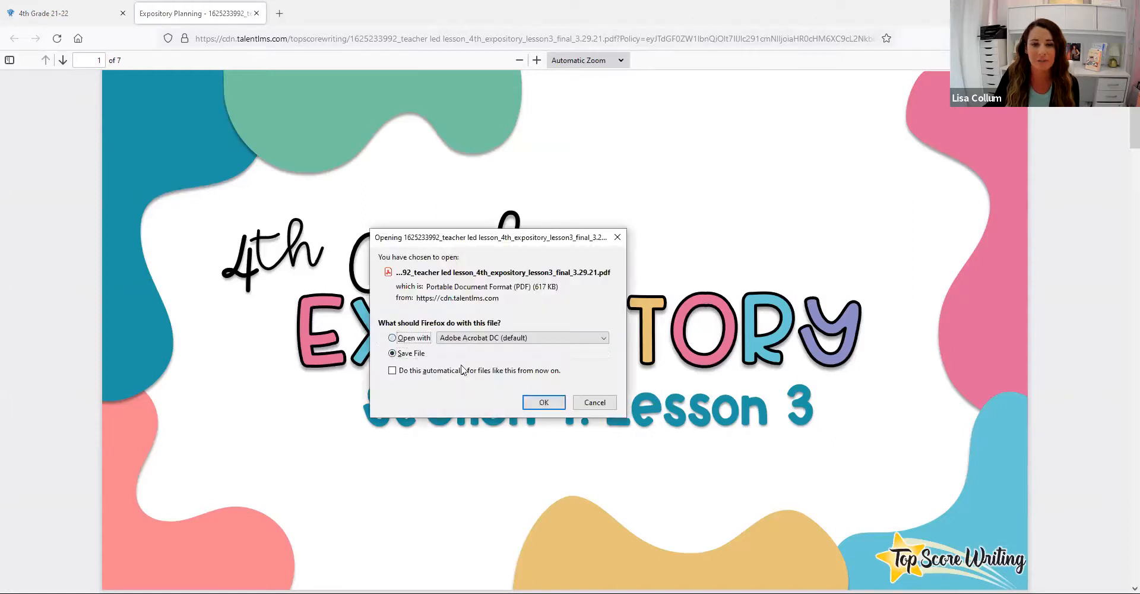
pyautogui.click(594, 402)
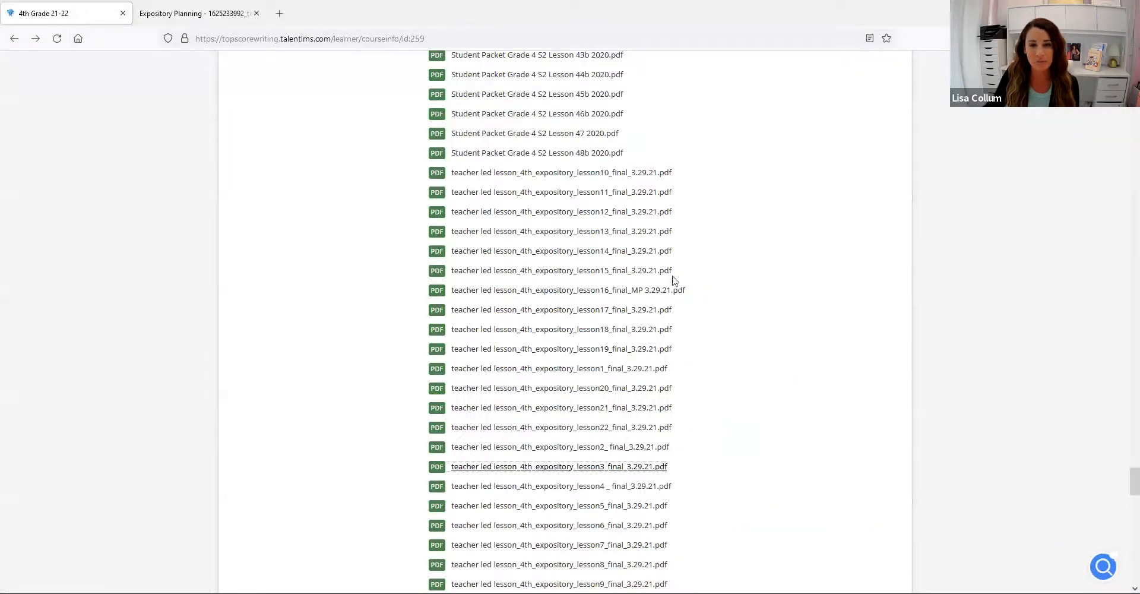
pyautogui.scroll(3)
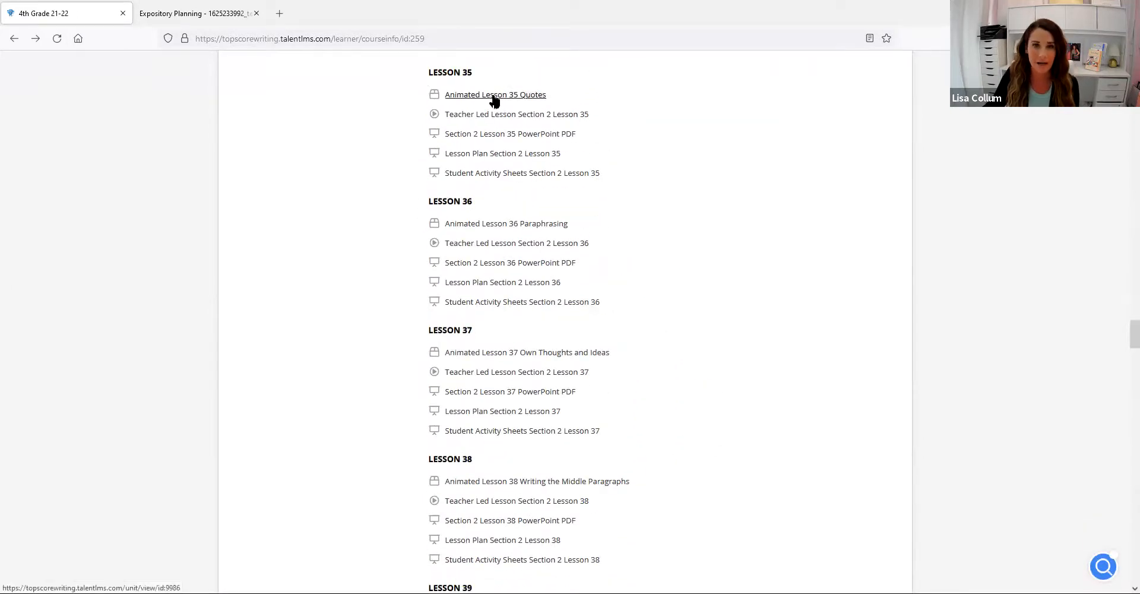
pyautogui.click(495, 95)
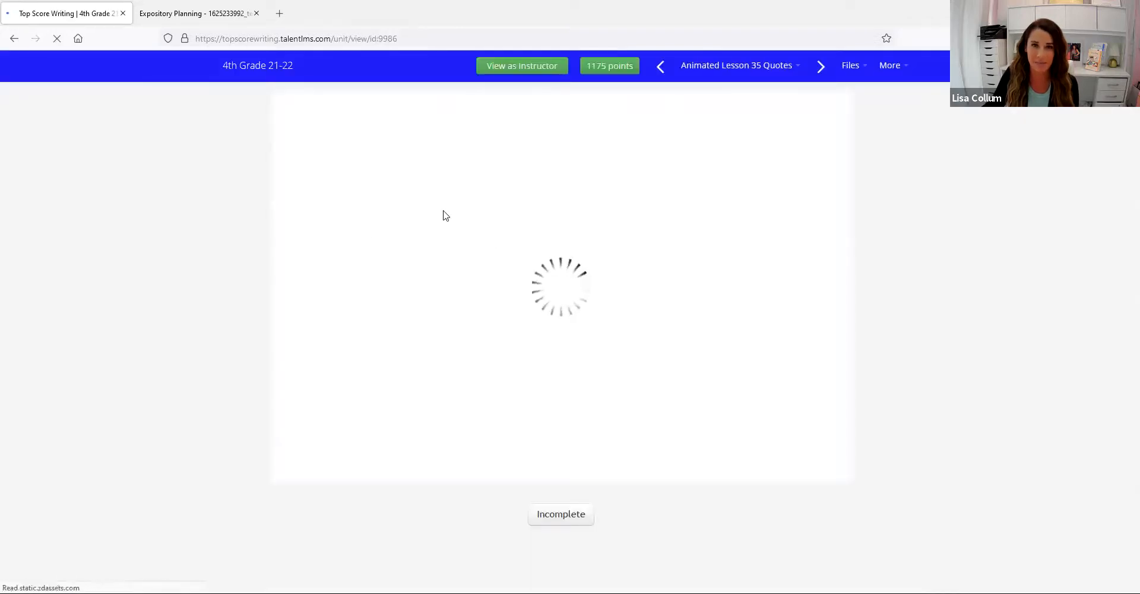
pyautogui.moveTo(13, 38)
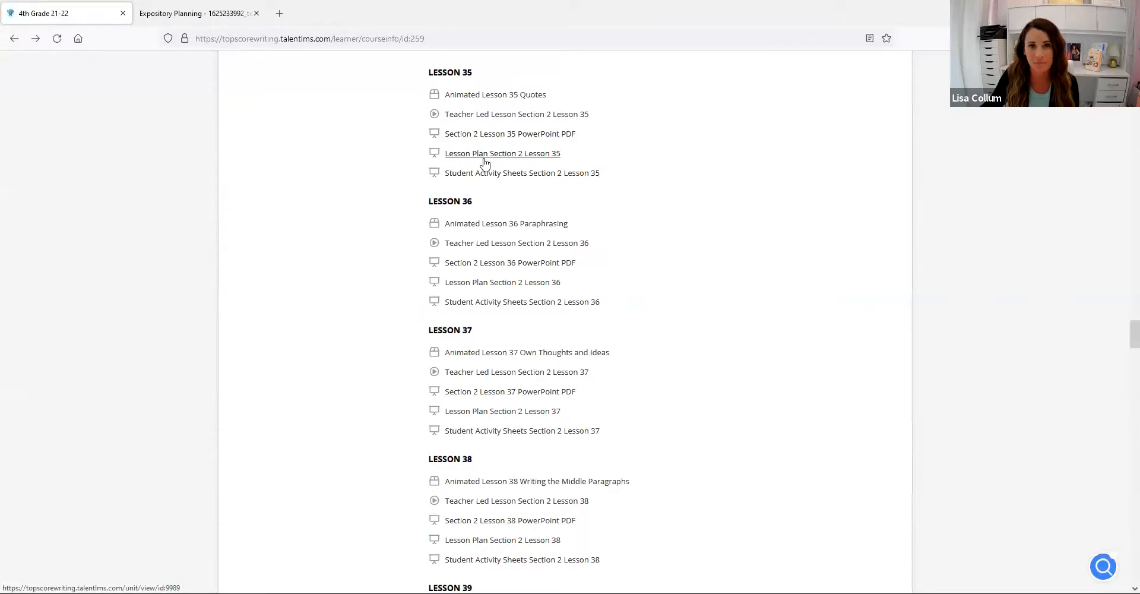
pyautogui.click(503, 153)
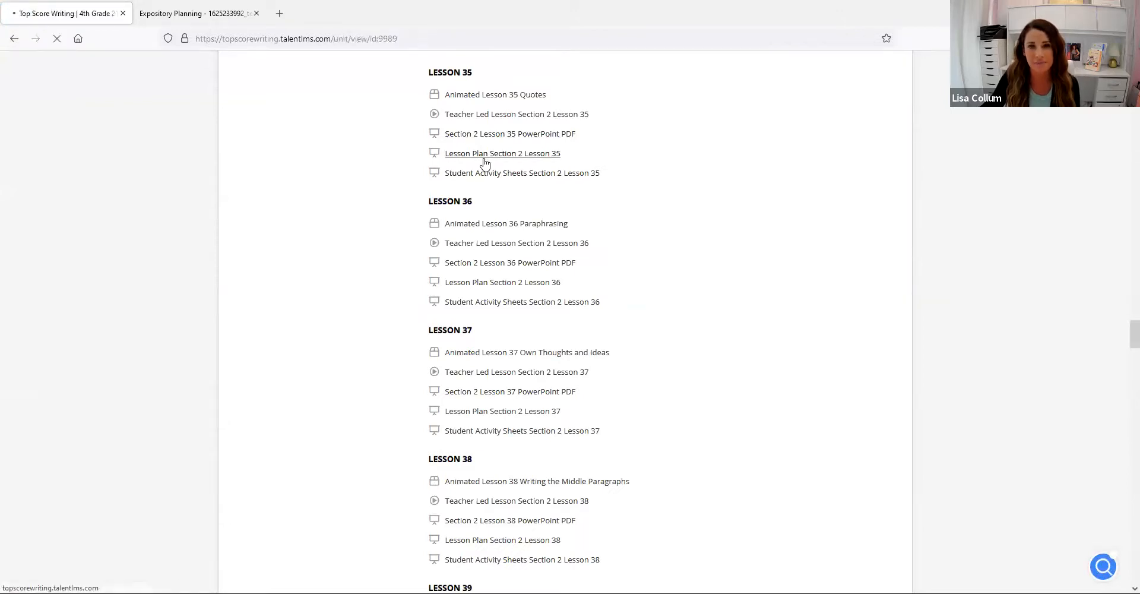
pyautogui.click(501, 154)
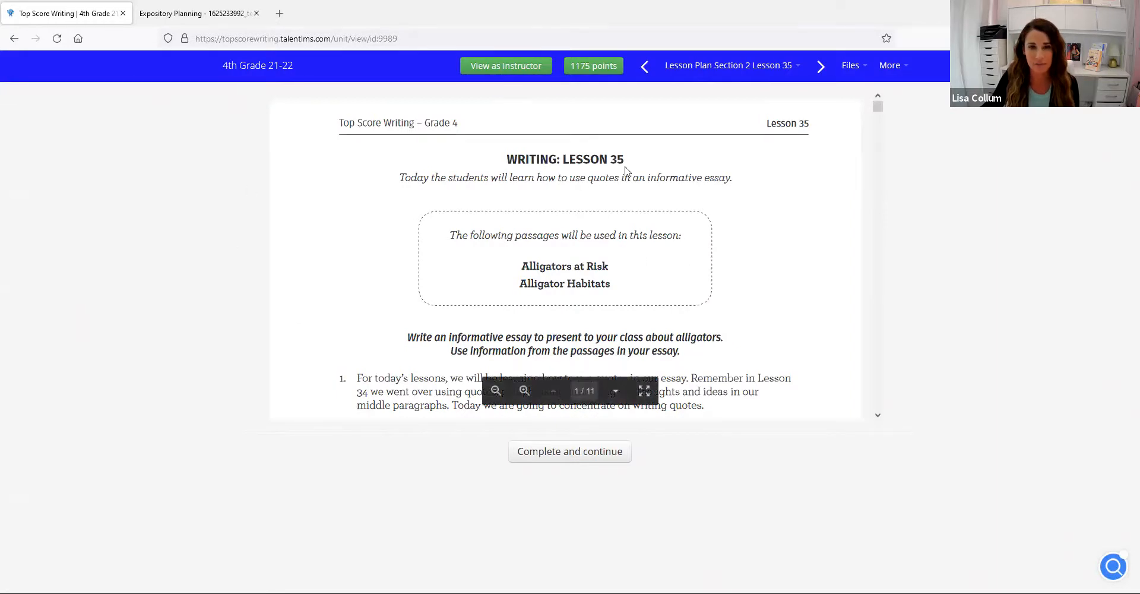
pyautogui.click(14, 38)
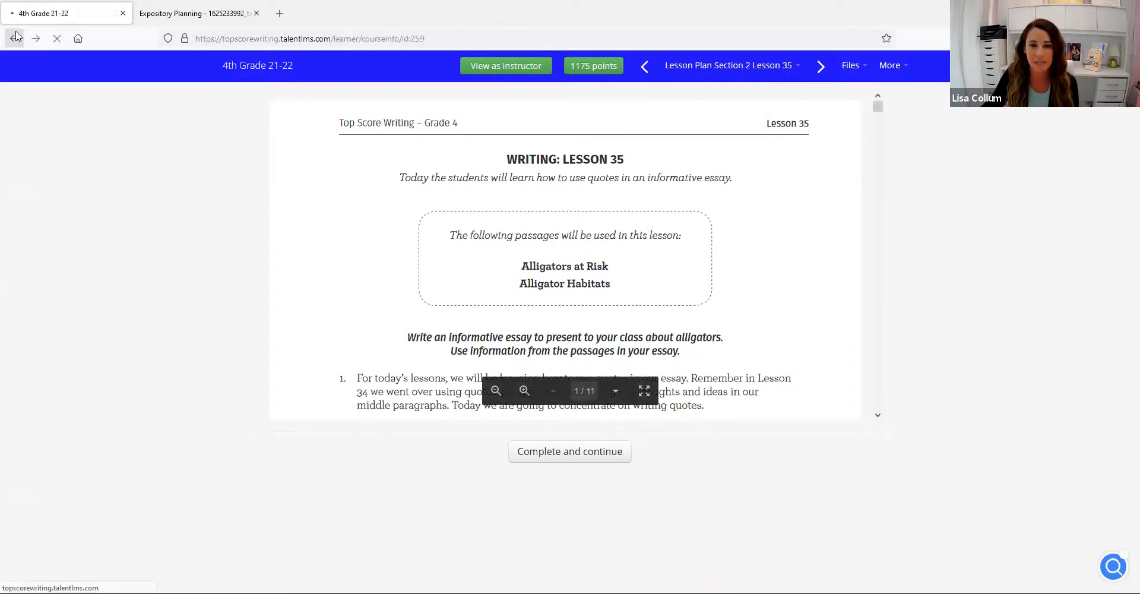
pyautogui.click(14, 38)
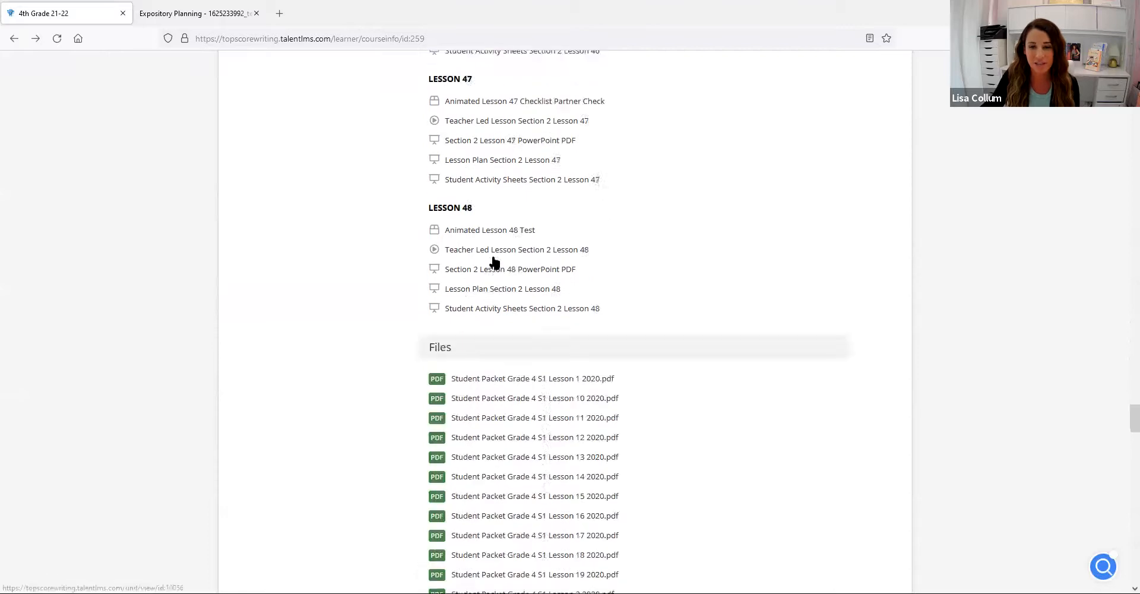
pyautogui.scroll(-3)
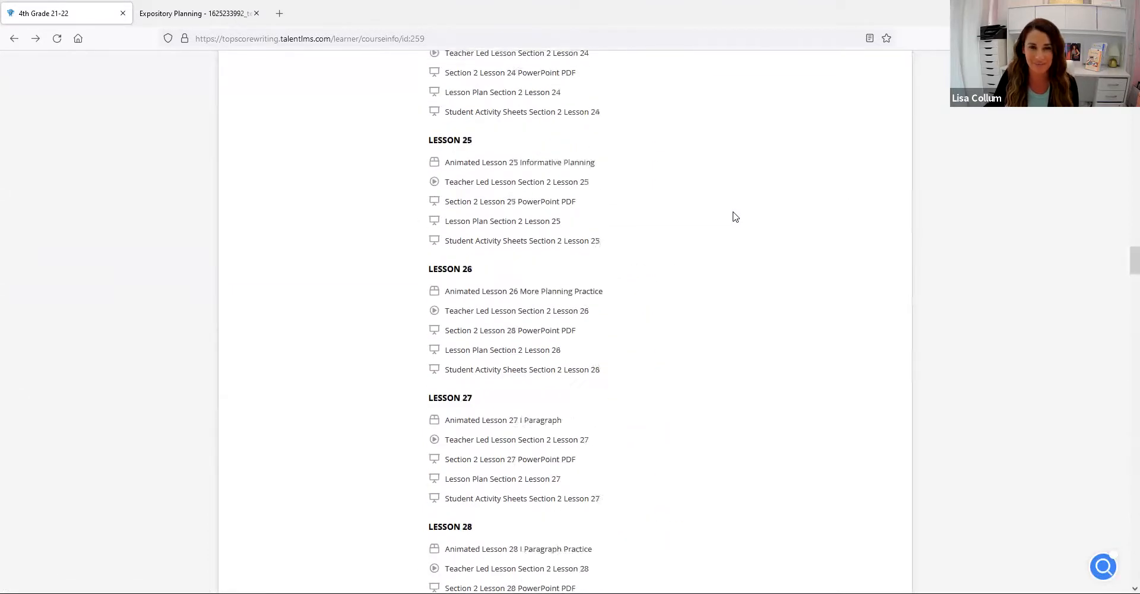
pyautogui.scroll(3)
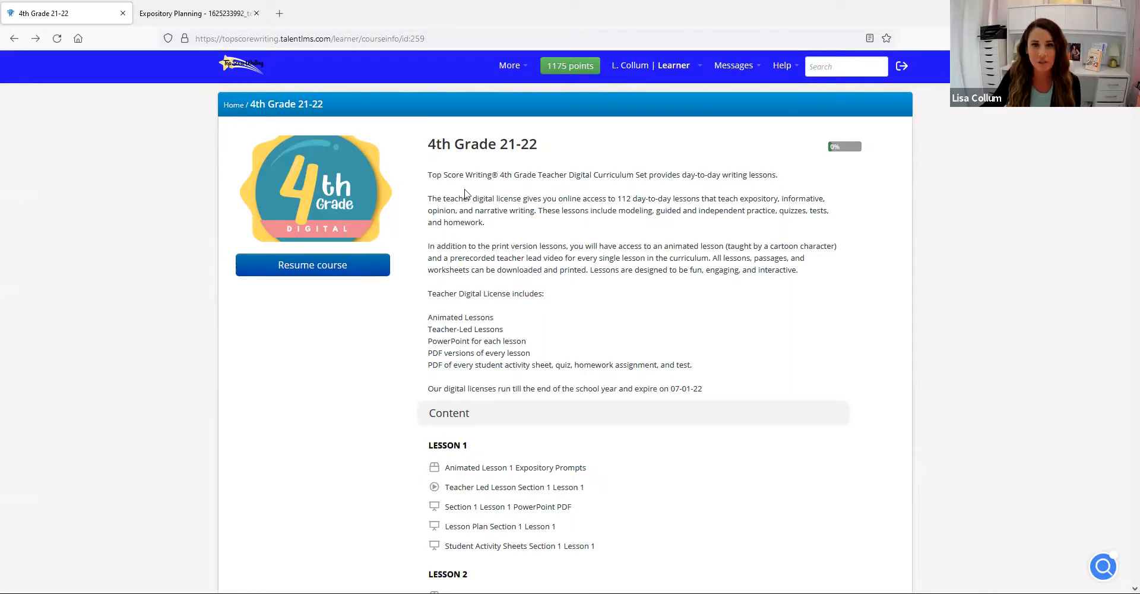
pyautogui.scroll(-3)
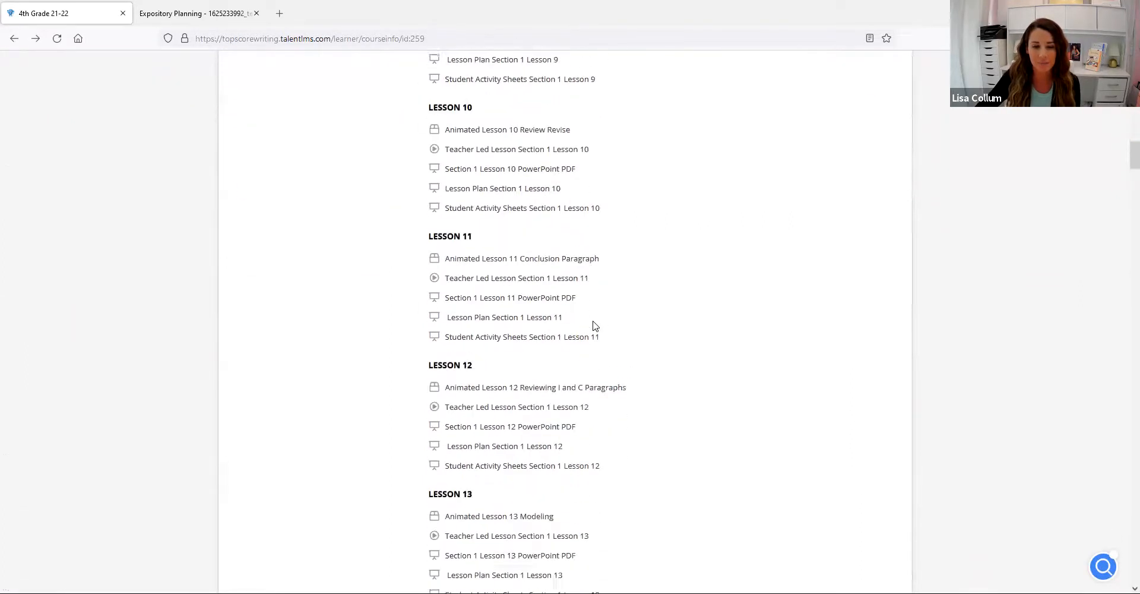
pyautogui.scroll(-3)
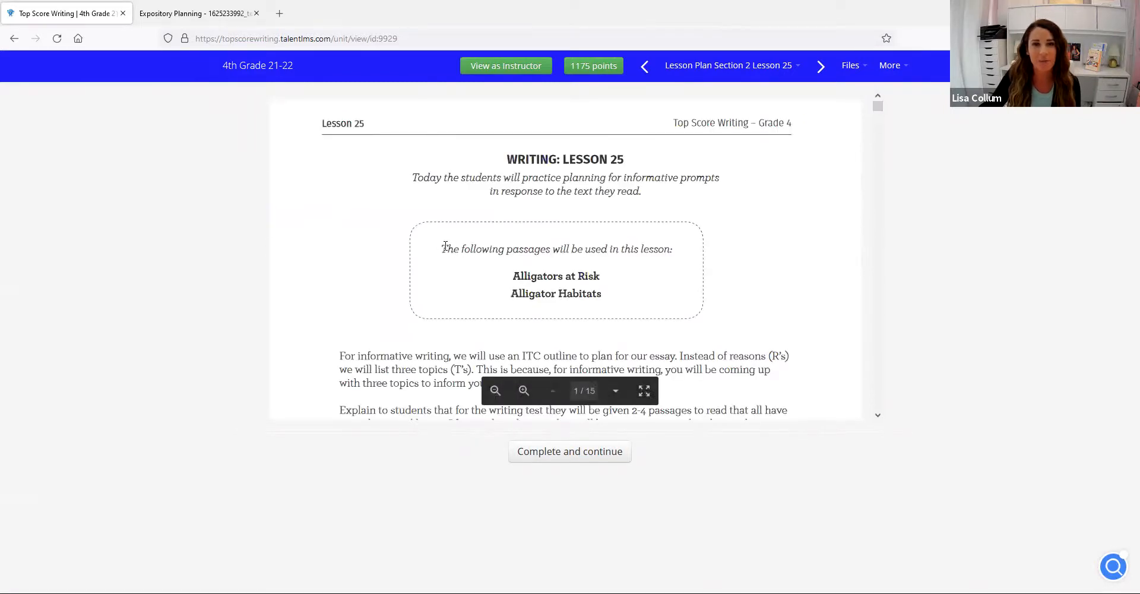
pyautogui.moveTo(594, 286)
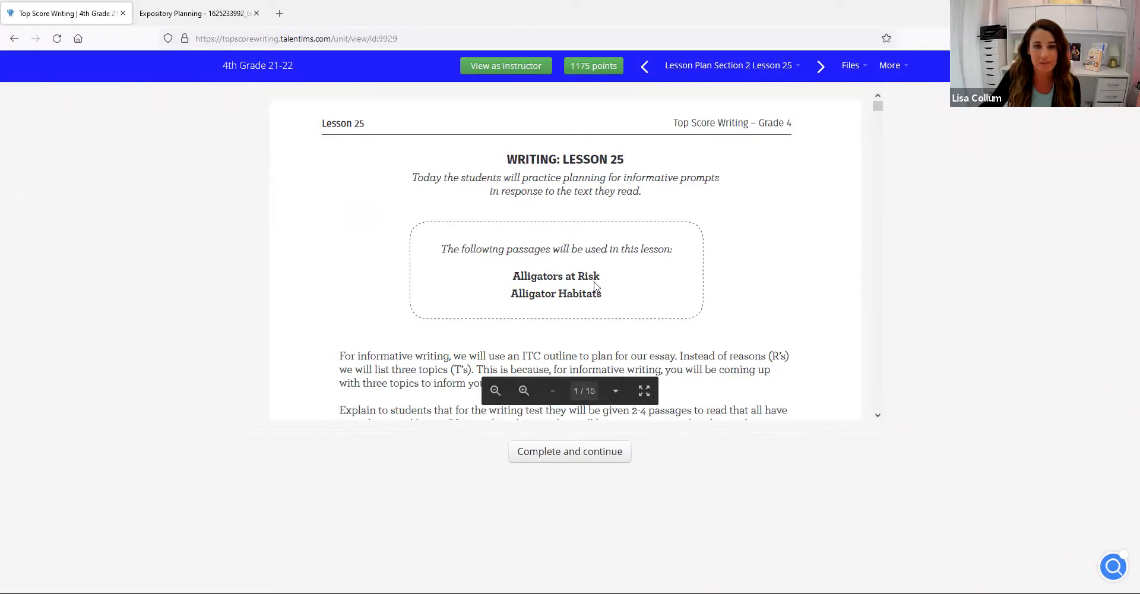
pyautogui.moveTo(589, 311)
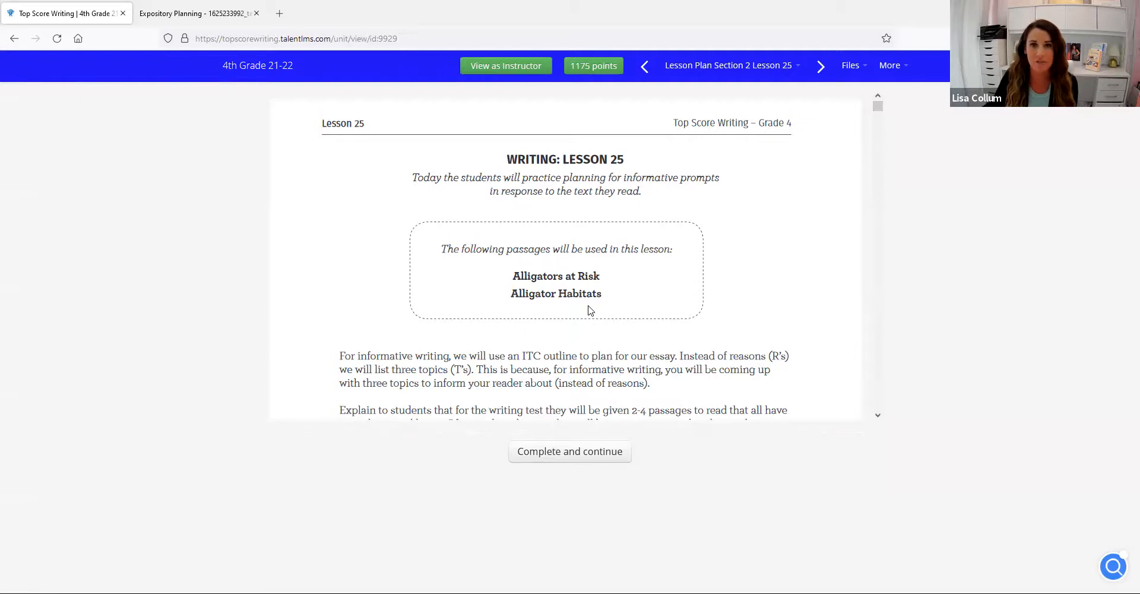
# Step: Scroll through the Lesson 25 lesson plan to read the Alligators at Risk passage
pyautogui.scroll(-3)
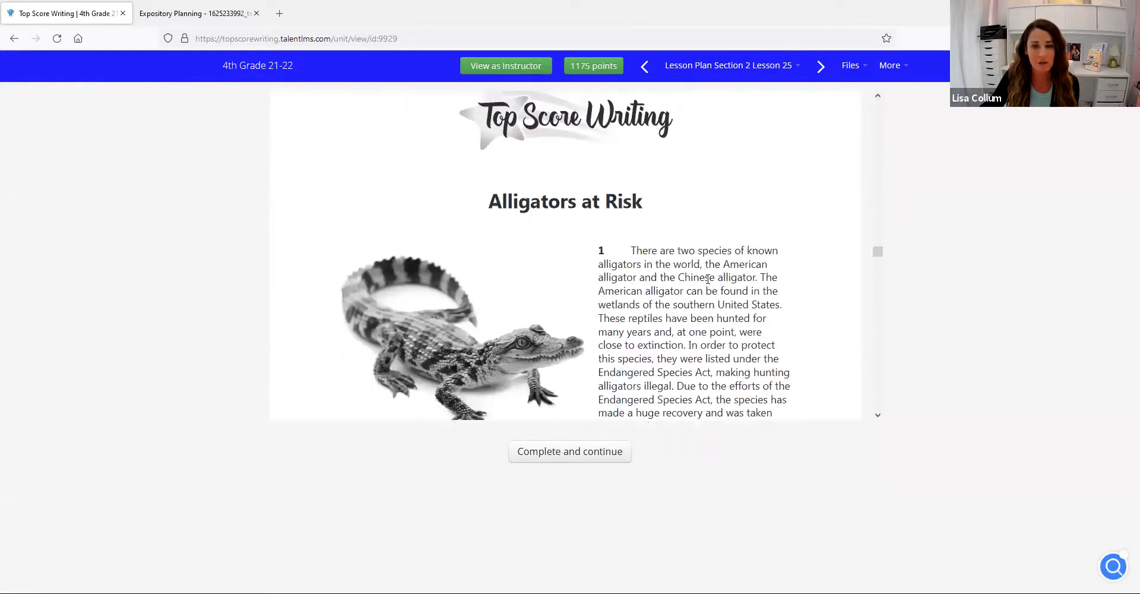
pyautogui.scroll(-3)
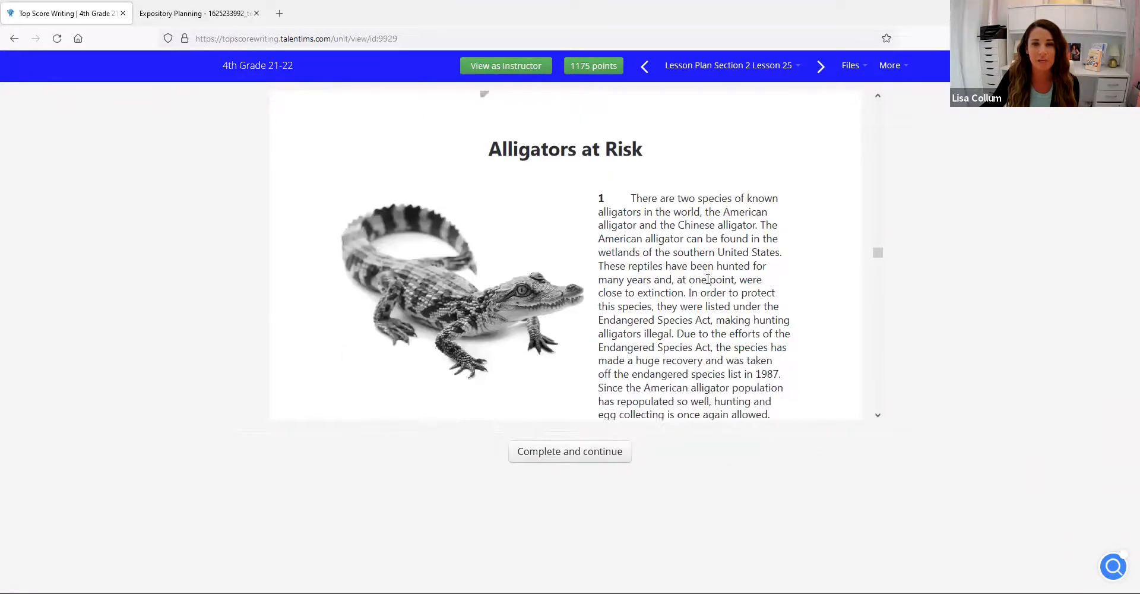
pyautogui.scroll(-3)
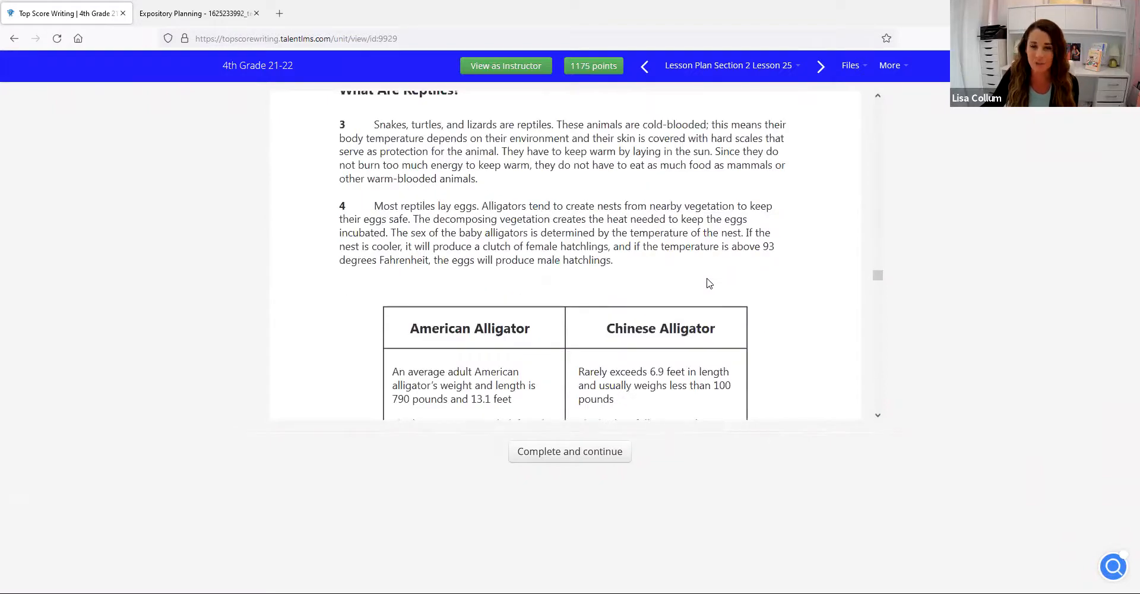
pyautogui.scroll(-3)
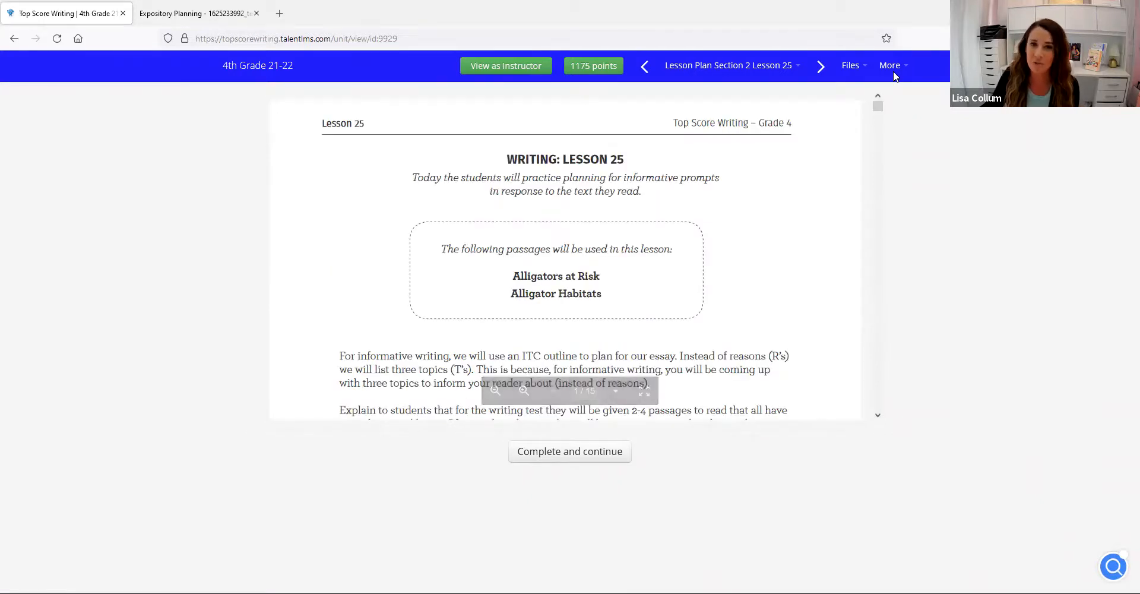
pyautogui.moveTo(87, 69)
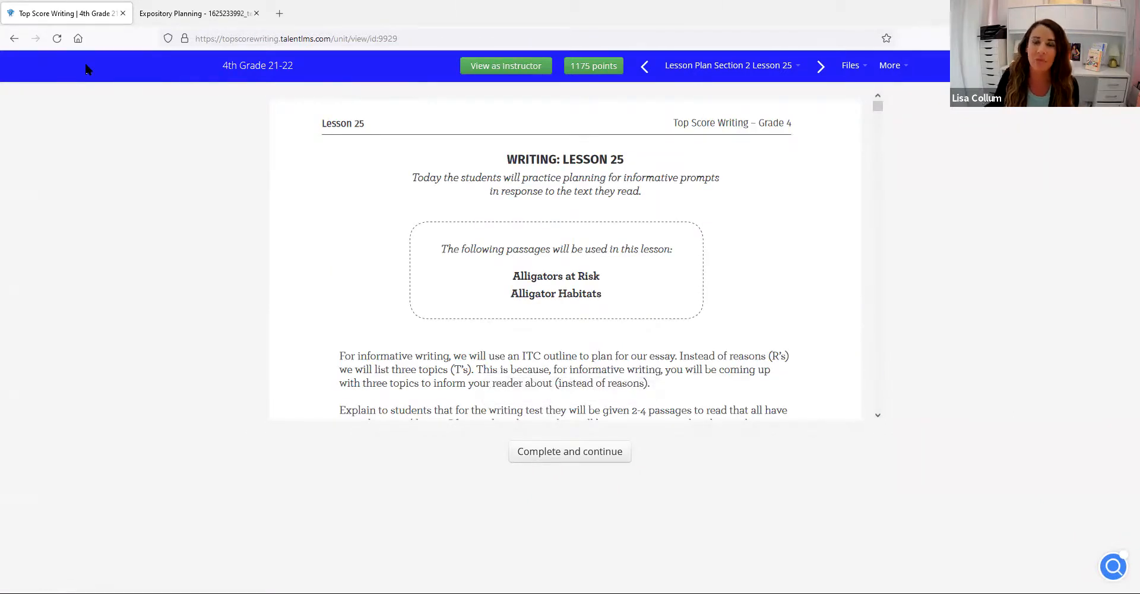